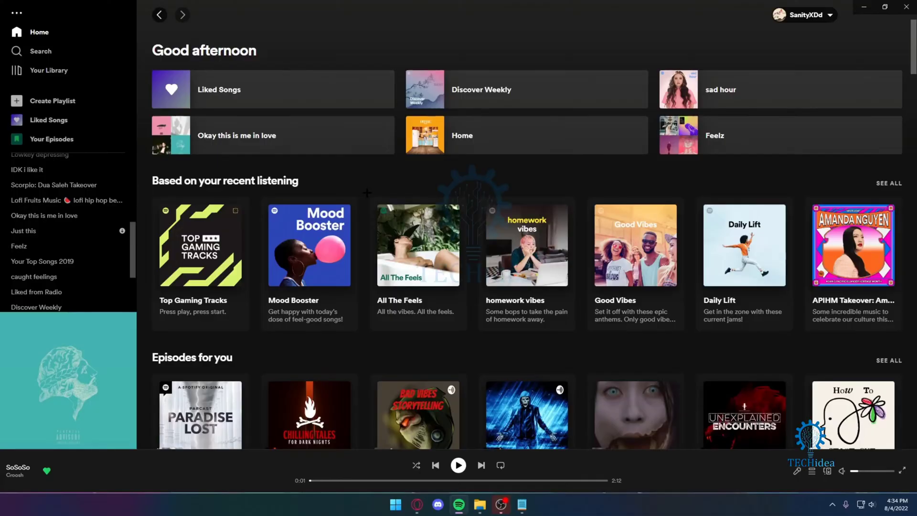
- Browse Your Library's playlists, view the 'Just this' playlist, and return to the Playlists grid
{"action": "scroll", "scroll_direction": "down", "scroll_amount": 3}
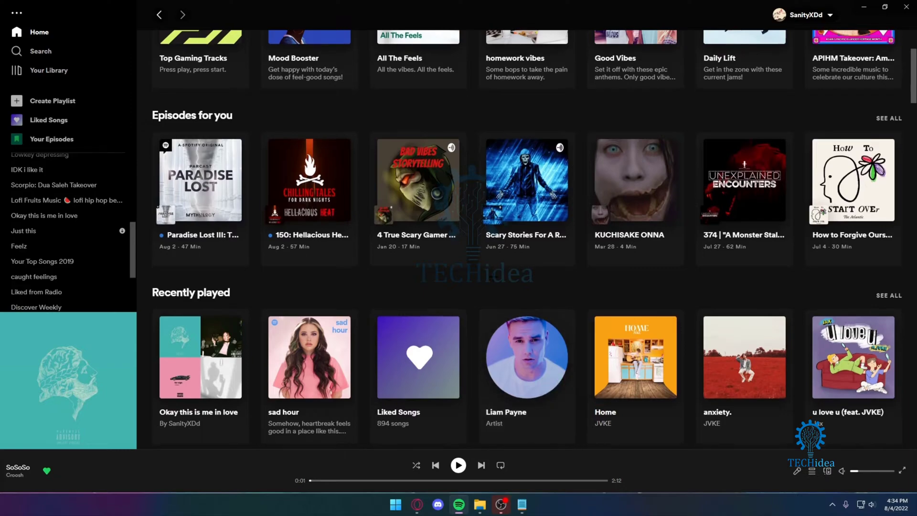
{"action": "scroll", "scroll_direction": "down", "scroll_amount": 3}
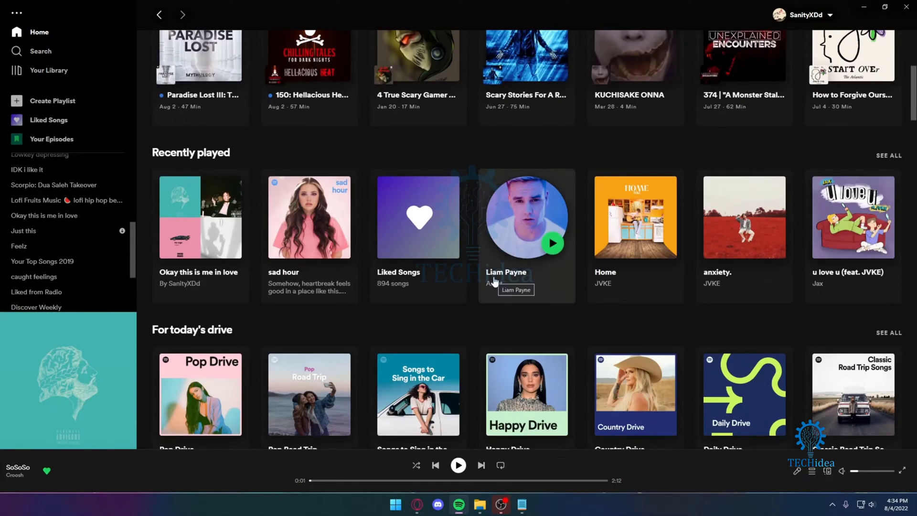
{"action": "scroll", "scroll_direction": "down", "scroll_amount": 3}
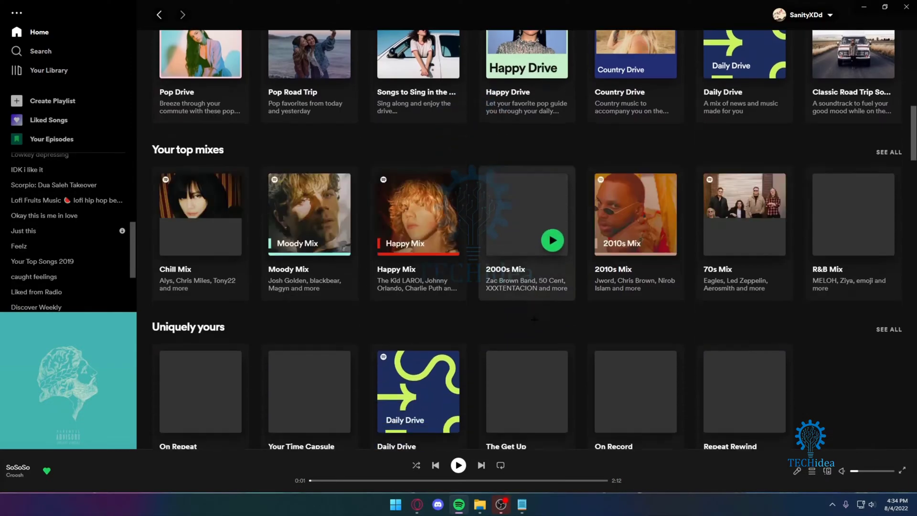
{"action": "scroll", "scroll_direction": "down", "scroll_amount": 3}
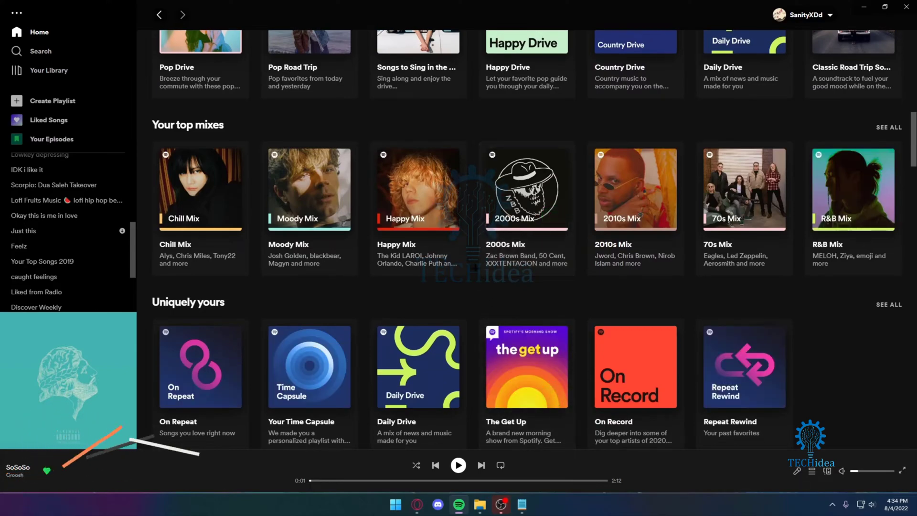
{"action": "scroll", "scroll_direction": "down", "scroll_amount": 3}
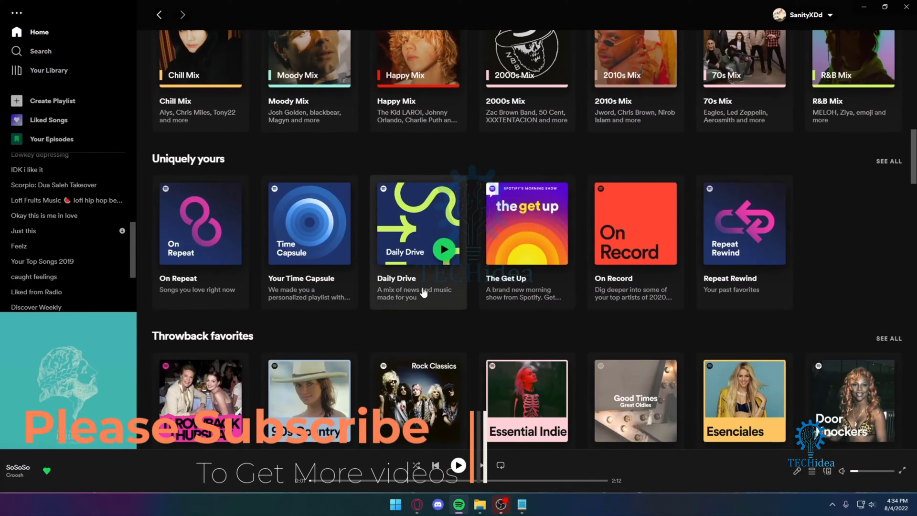
{"action": "scroll", "scroll_direction": "down", "scroll_amount": 3}
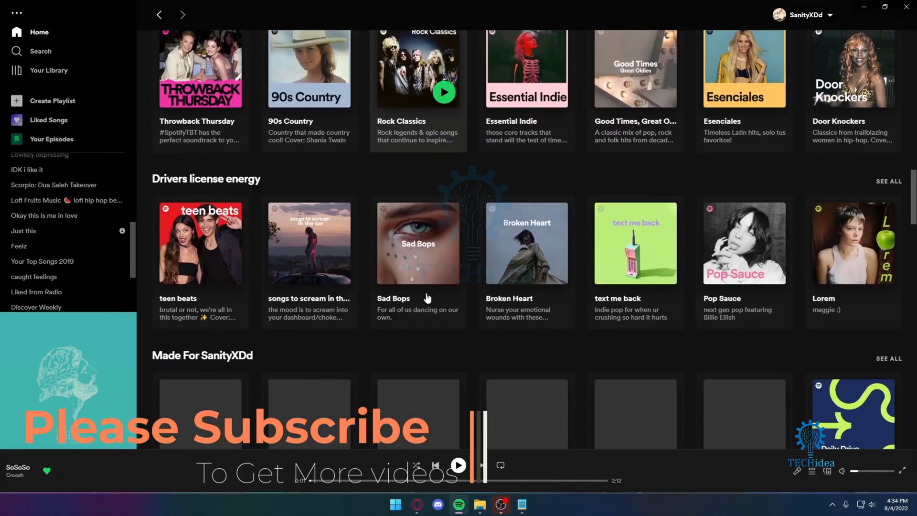
{"action": "scroll", "scroll_direction": "down", "scroll_amount": 3}
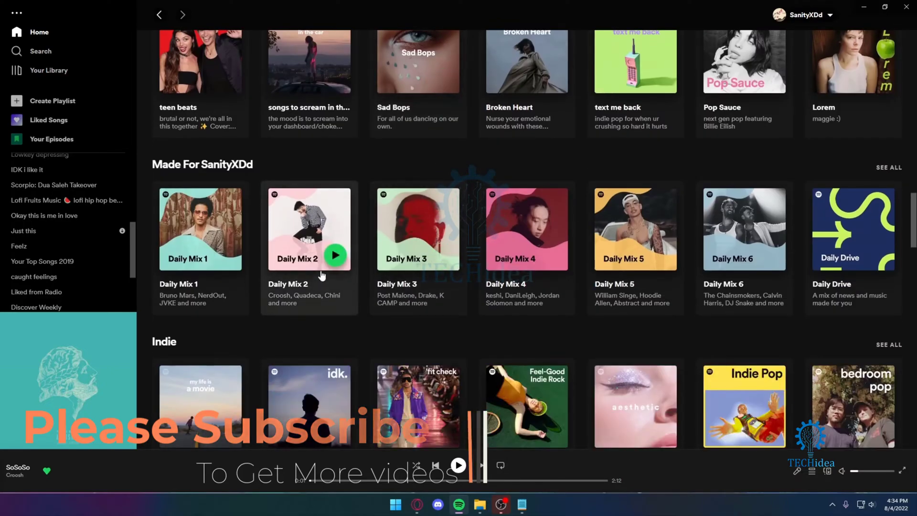
{"action": "scroll", "scroll_direction": "down", "scroll_amount": 3}
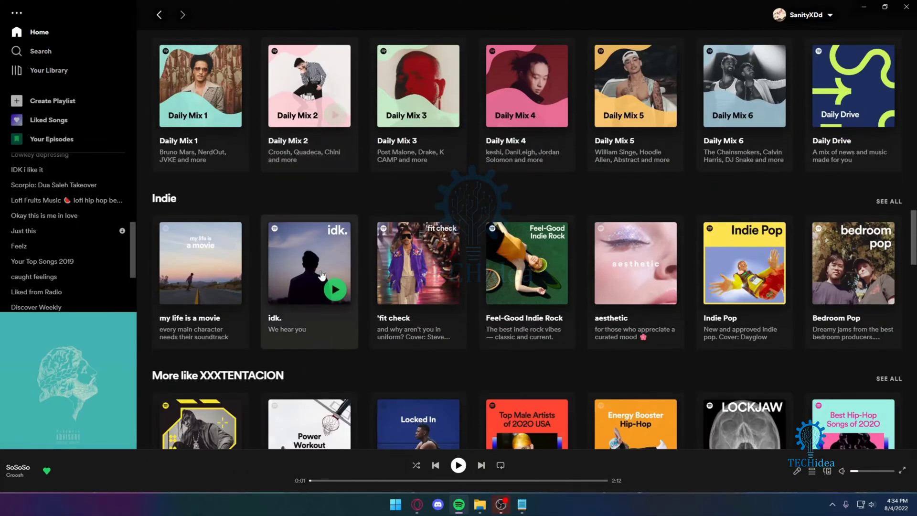
{"action": "scroll", "scroll_direction": "down", "scroll_amount": 3}
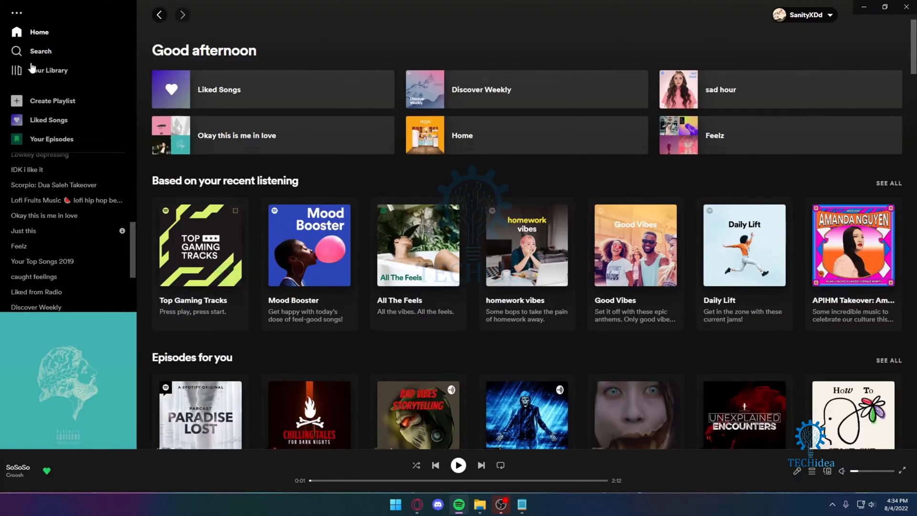
{"action": "left_click", "coordinate": [48, 69]}
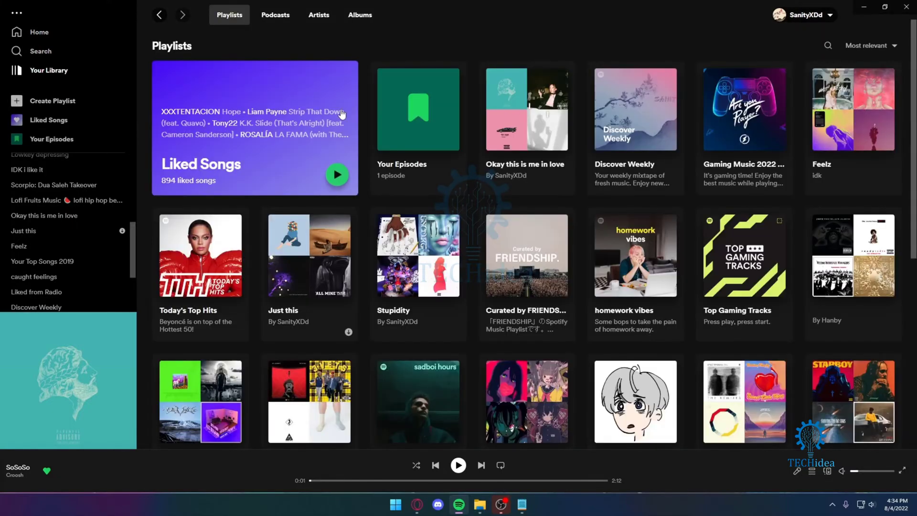
{"action": "mouse_move", "coordinate": [809, 259]}
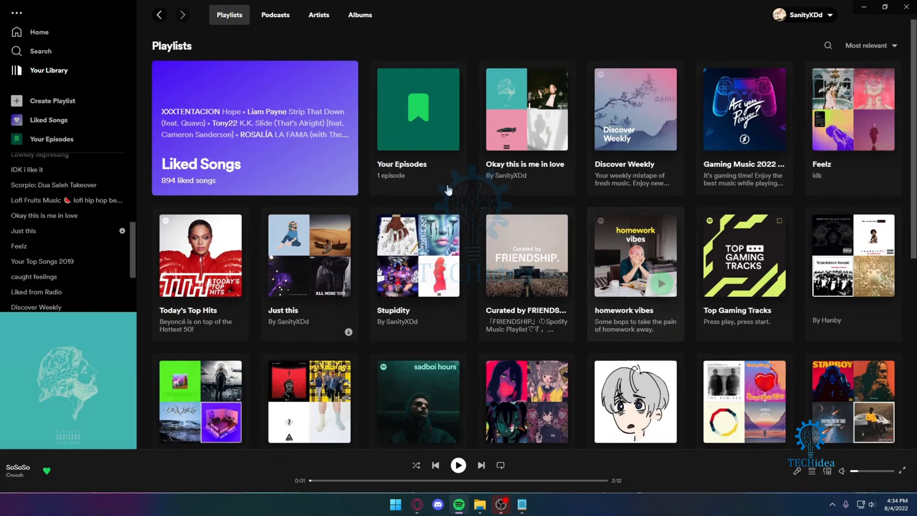
{"action": "mouse_move", "coordinate": [533, 178]}
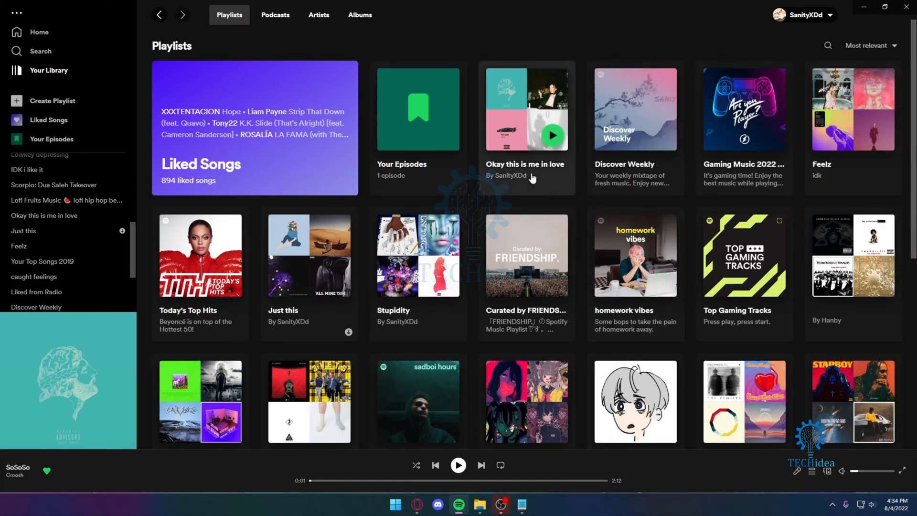
{"action": "mouse_move", "coordinate": [515, 181]}
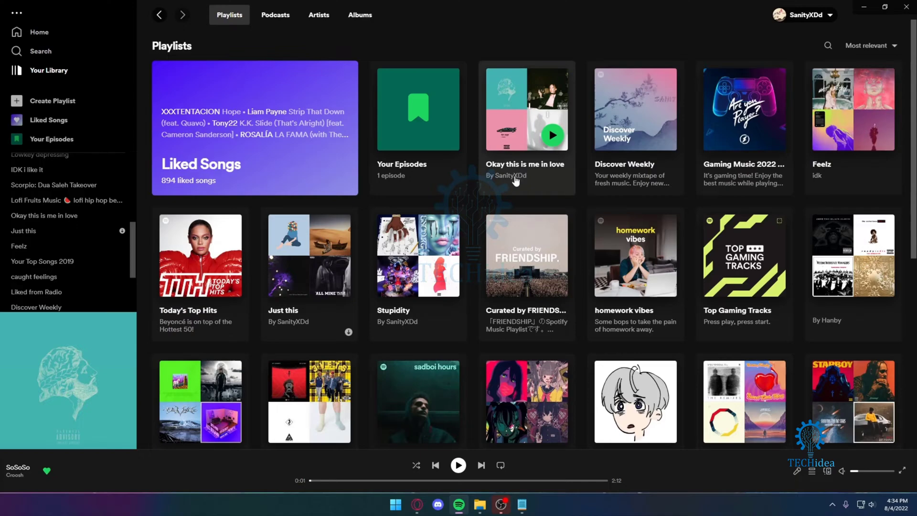
{"action": "mouse_move", "coordinate": [509, 166]}
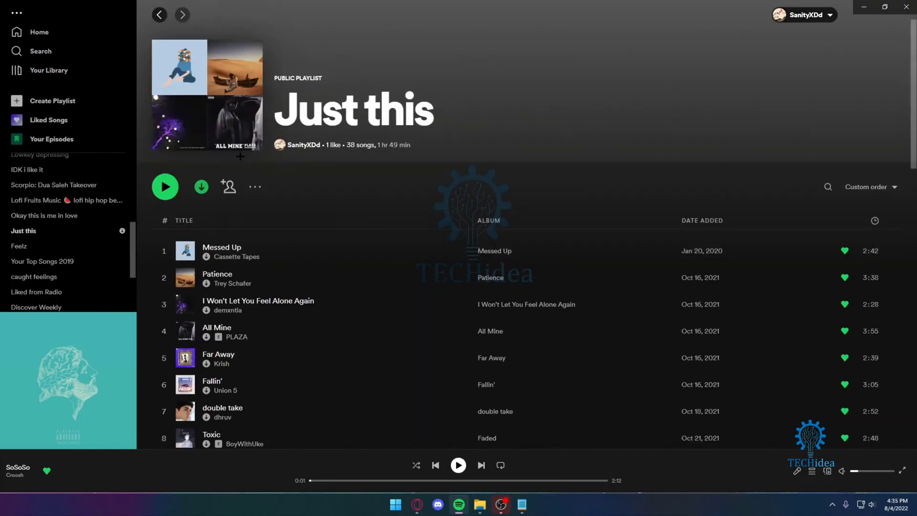
{"action": "left_click", "coordinate": [159, 14]}
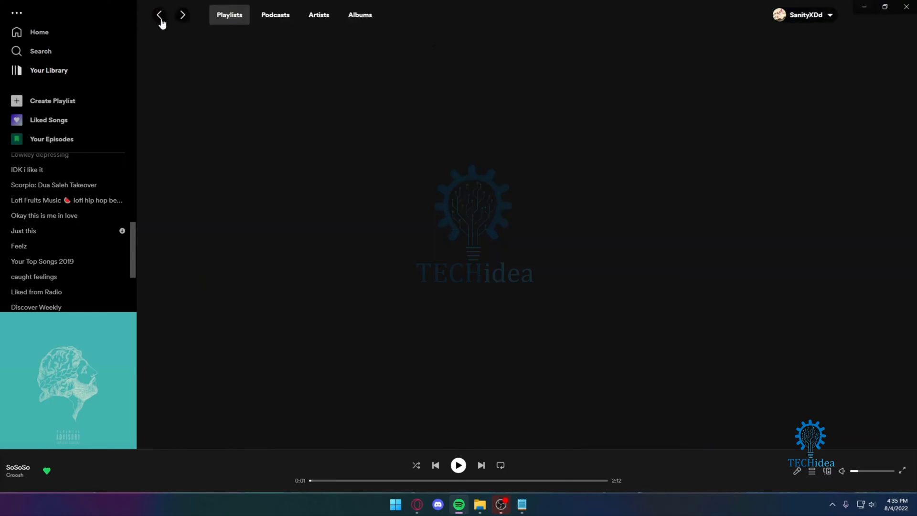
{"action": "right_click", "coordinate": [309, 256]}
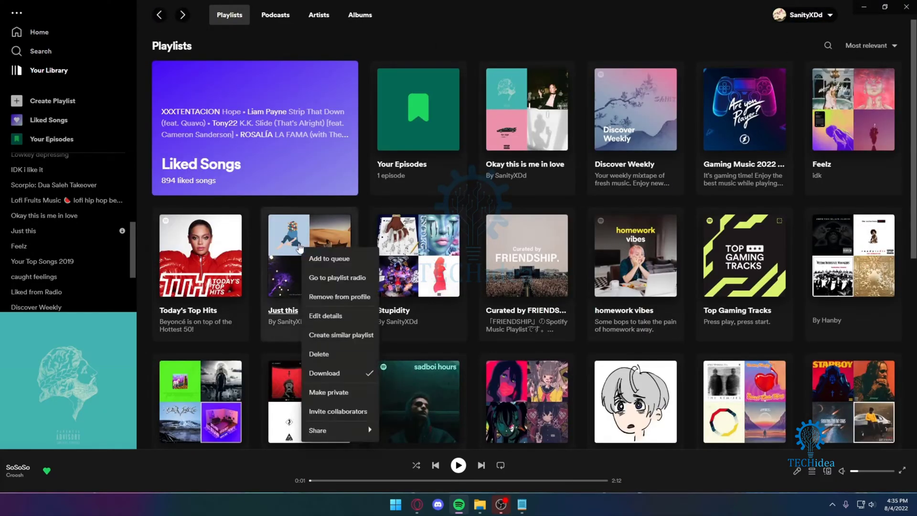
{"action": "right_click", "coordinate": [417, 256]}
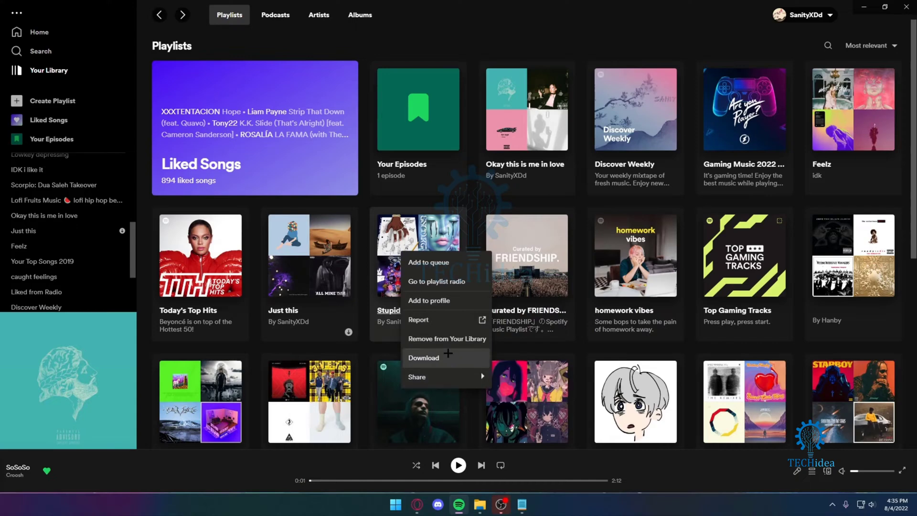
{"action": "right_click", "coordinate": [308, 256]}
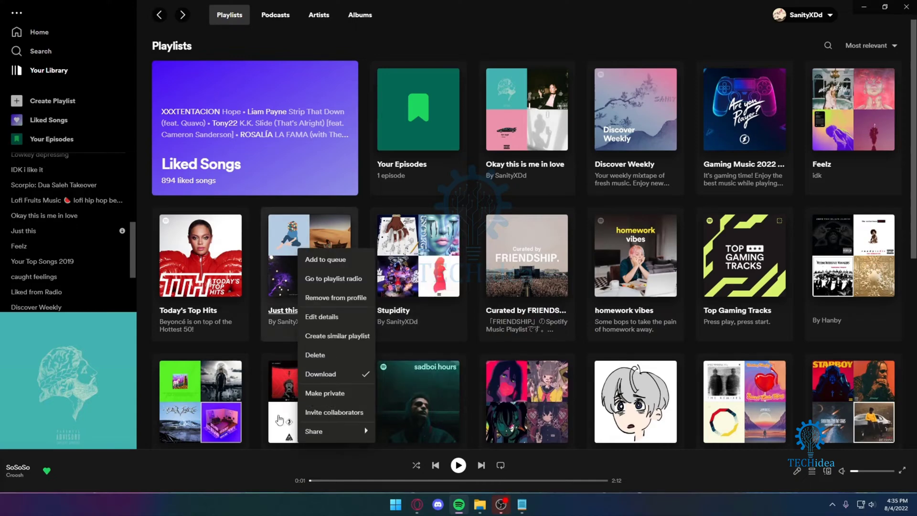
{"action": "right_click", "coordinate": [418, 254]}
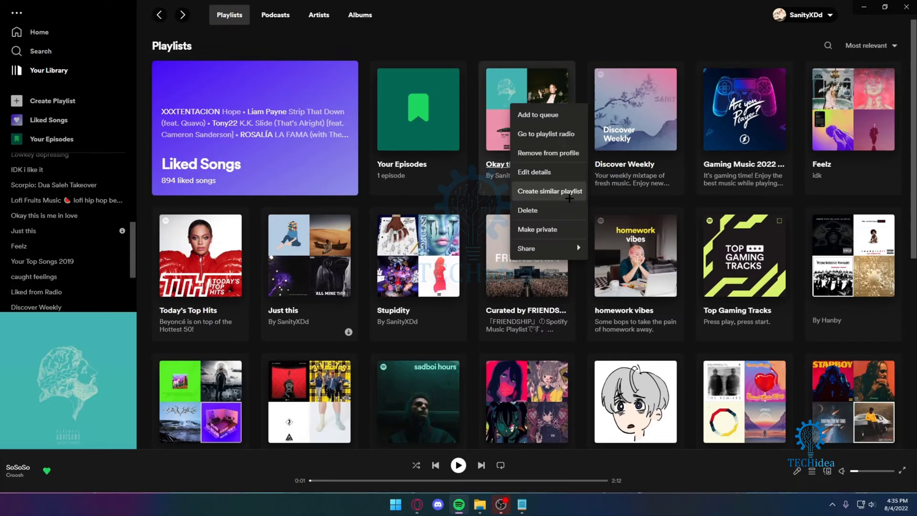
{"action": "right_click", "coordinate": [853, 109]}
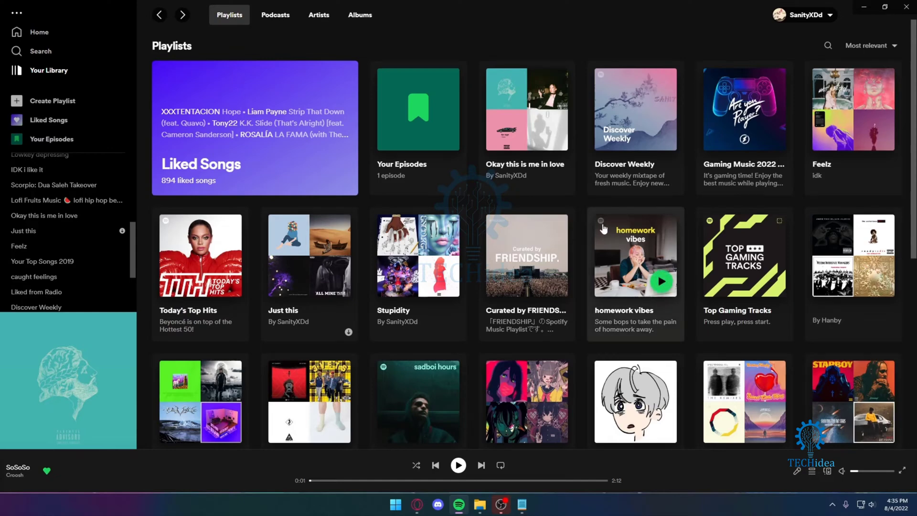
{"action": "mouse_move", "coordinate": [417, 256]}
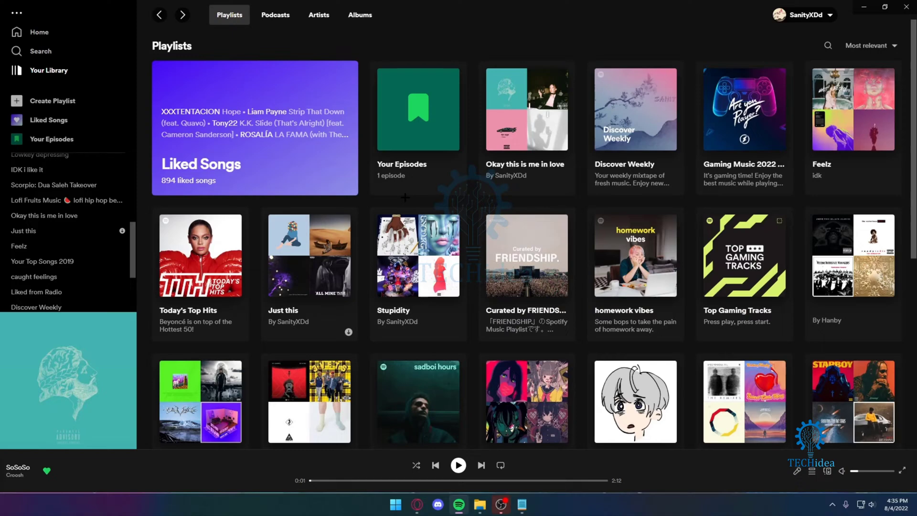
{"action": "mouse_move", "coordinate": [846, 140]}
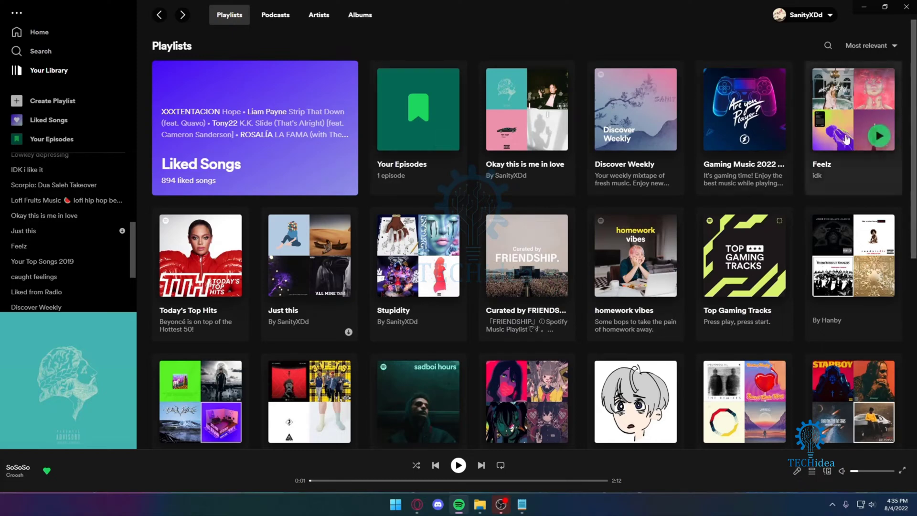
- Copy the Invite collaborators link for the Feelz playlist from its context menu
{"action": "right_click", "coordinate": [852, 108]}
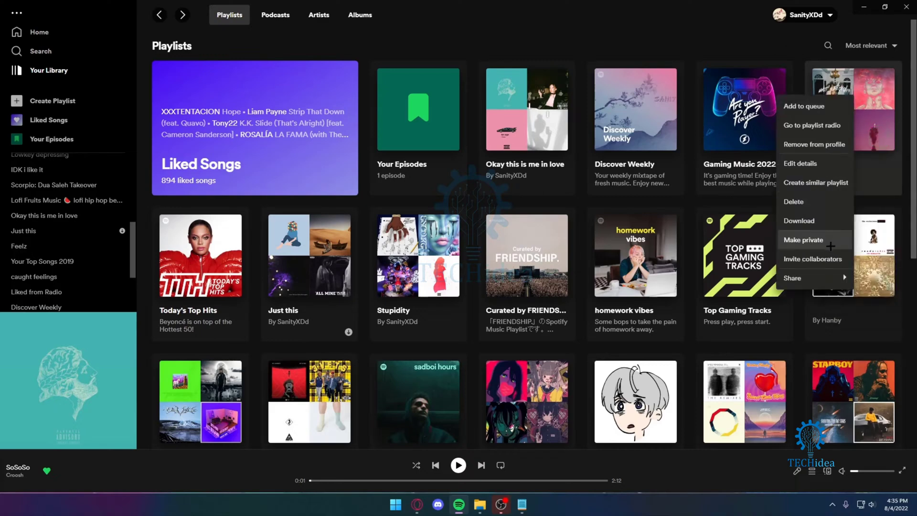
{"action": "left_click", "coordinate": [794, 278]}
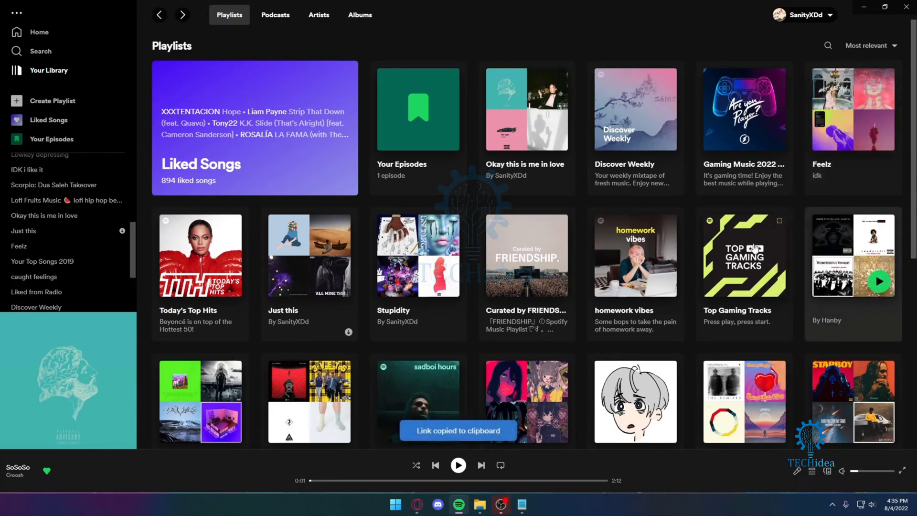
{"action": "mouse_move", "coordinate": [508, 416]}
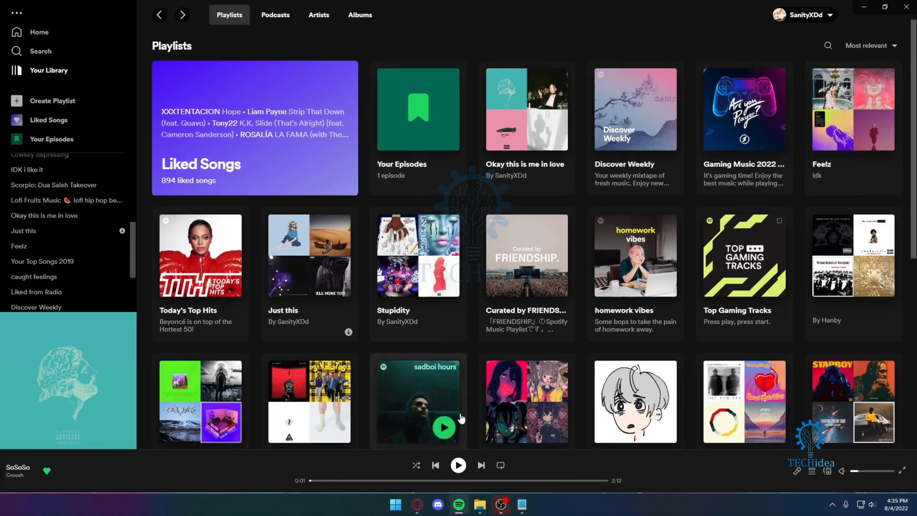
{"action": "mouse_move", "coordinate": [424, 388]}
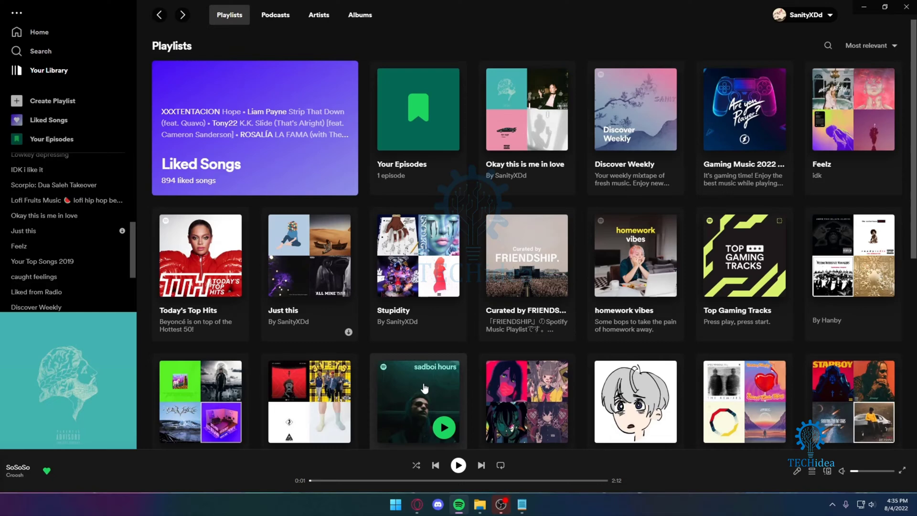
{"action": "mouse_move", "coordinate": [170, 112]}
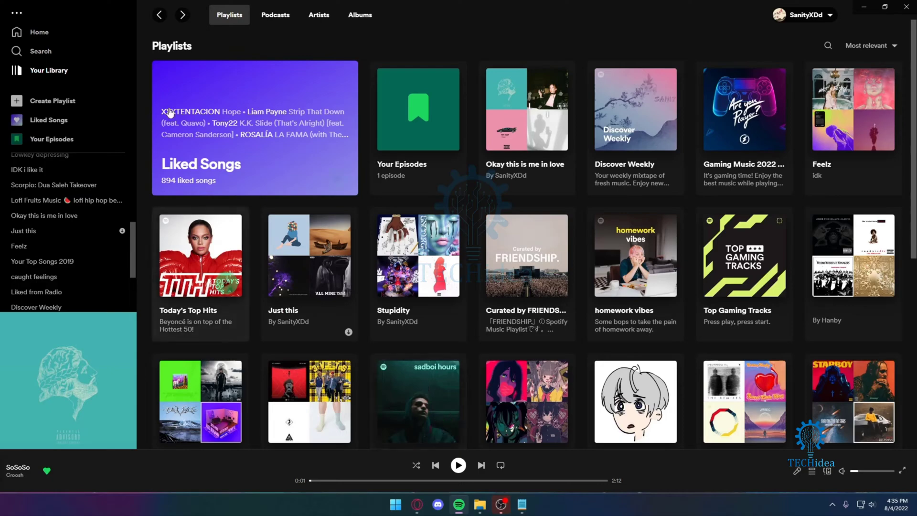
- Return to the Spotify Home page with its greeting and recommendations
{"action": "left_click", "coordinate": [39, 32]}
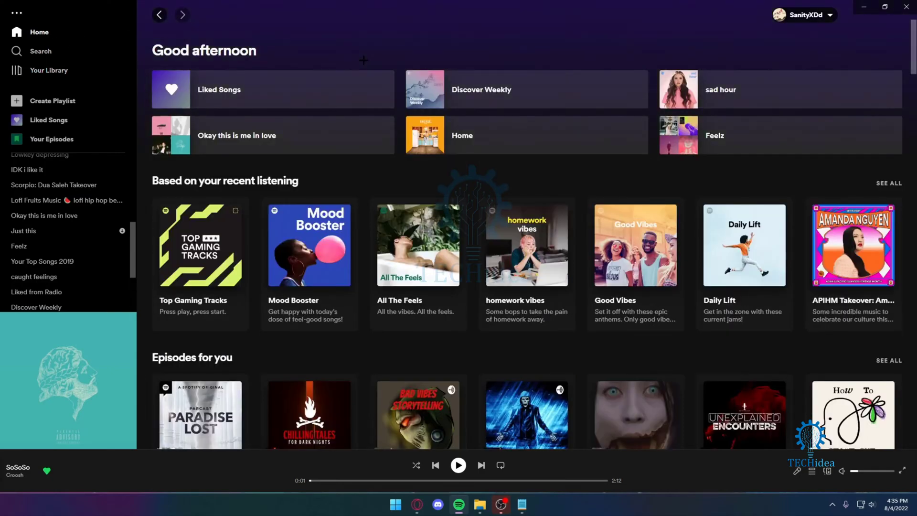